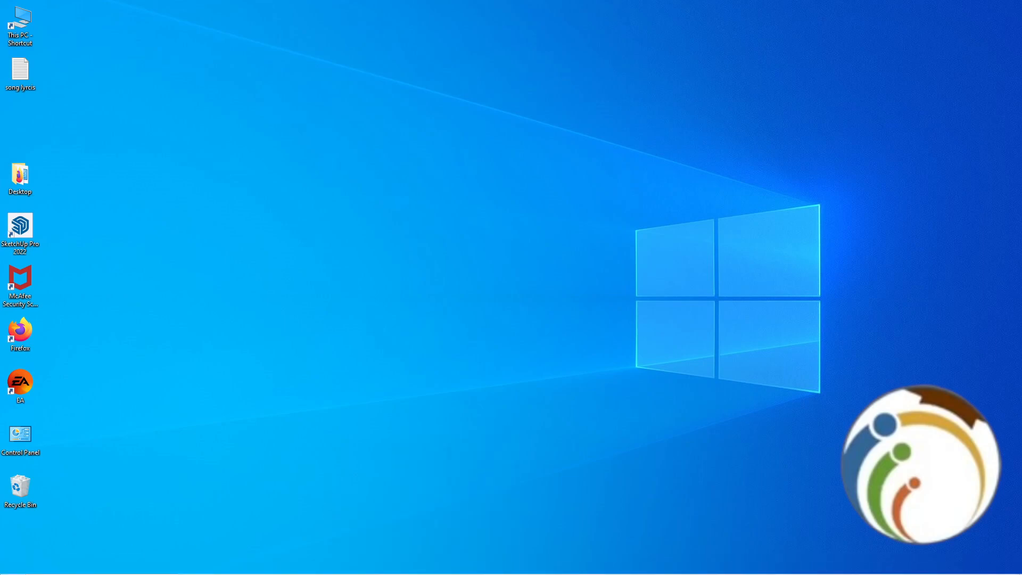
Open the Windows 10 Settings app on its home page.
click(9, 565)
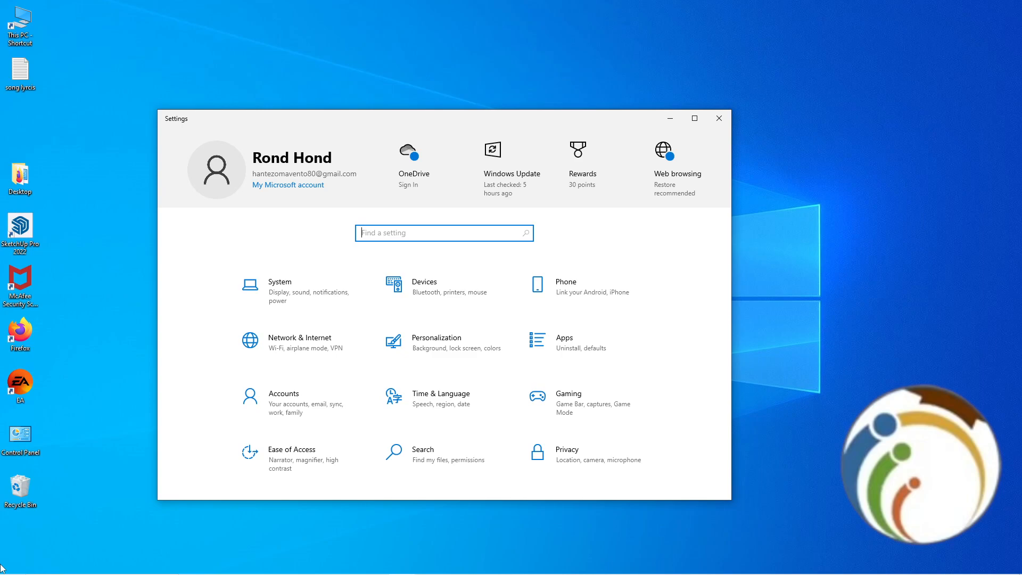
Show the System Display page scrolled down to the Multiple displays section.
click(280, 290)
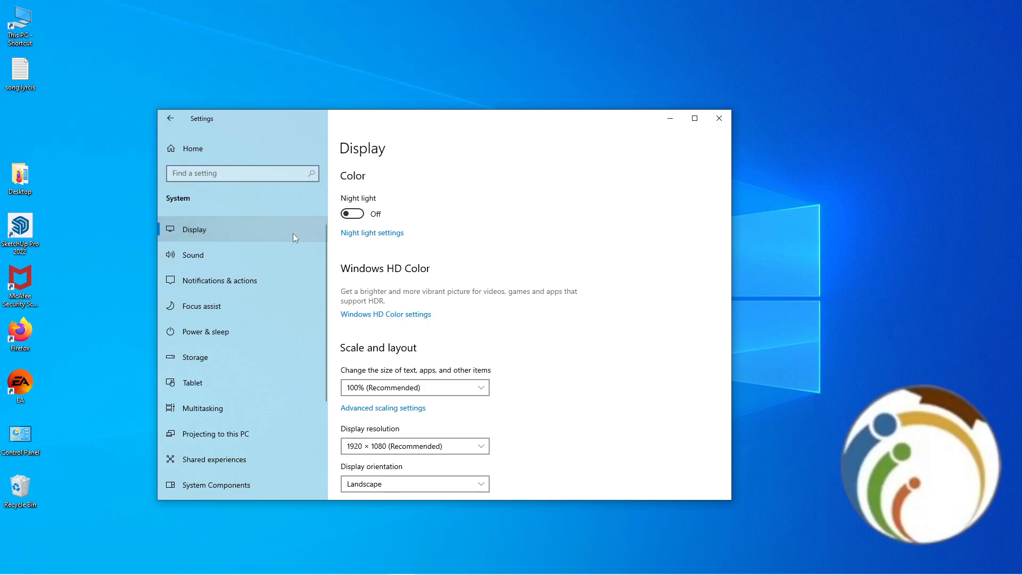
scroll(down, 3)
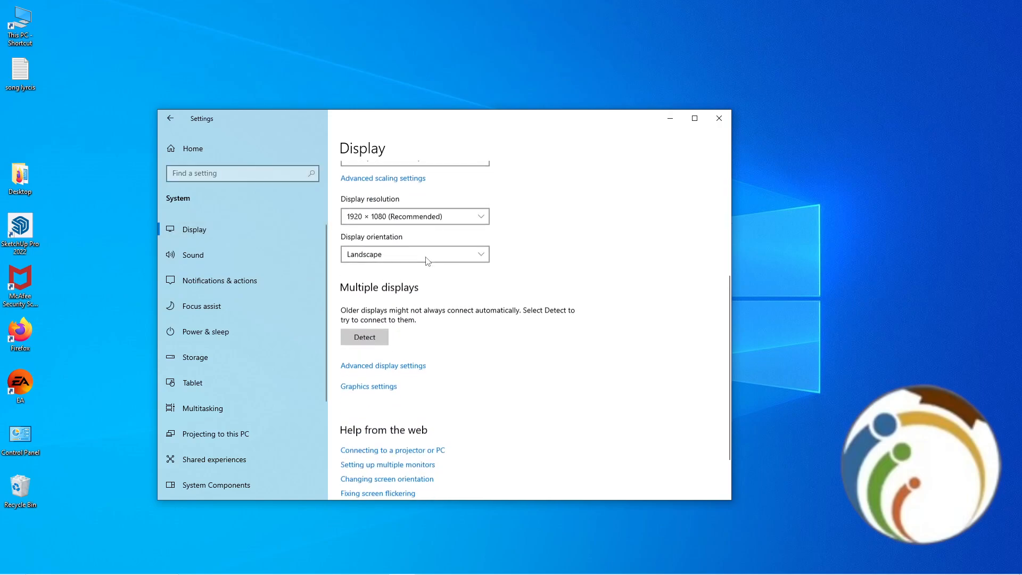
scroll(down, 3)
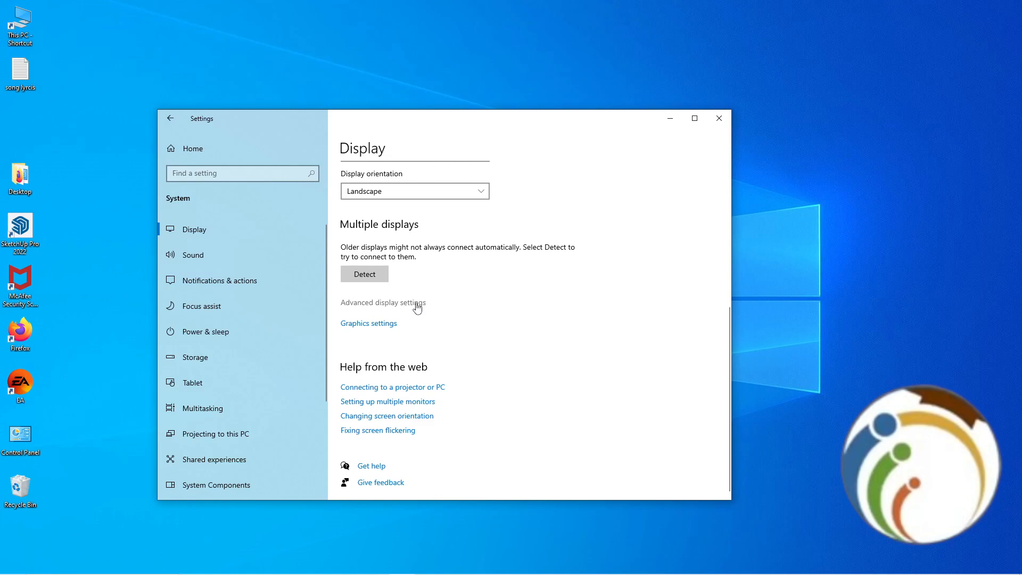
Open Display adapter properties for Display 1 (NVIDIA GeForce RTX 3060 Ti) from Advanced display settings.
click(383, 302)
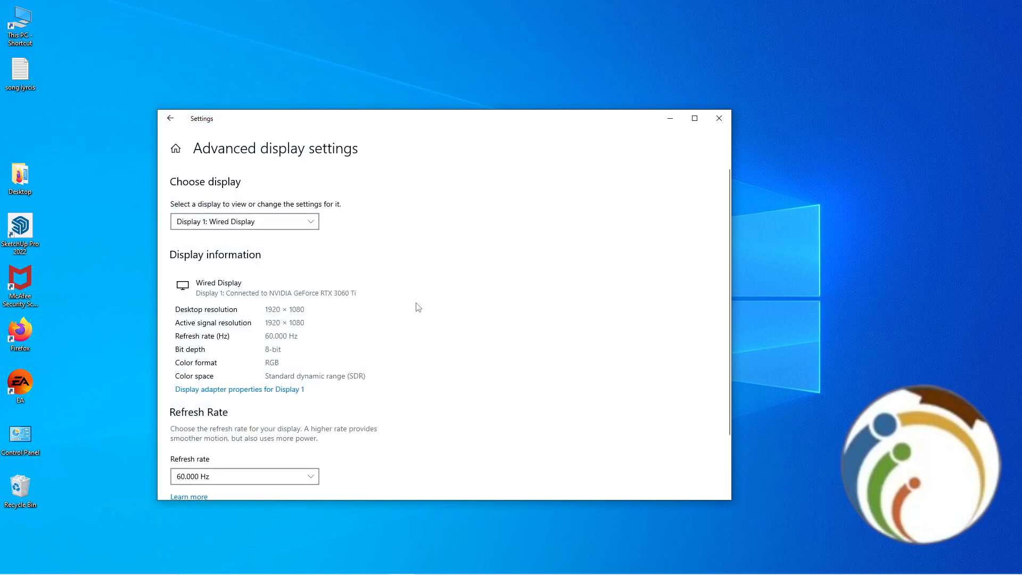
scroll(down, 3)
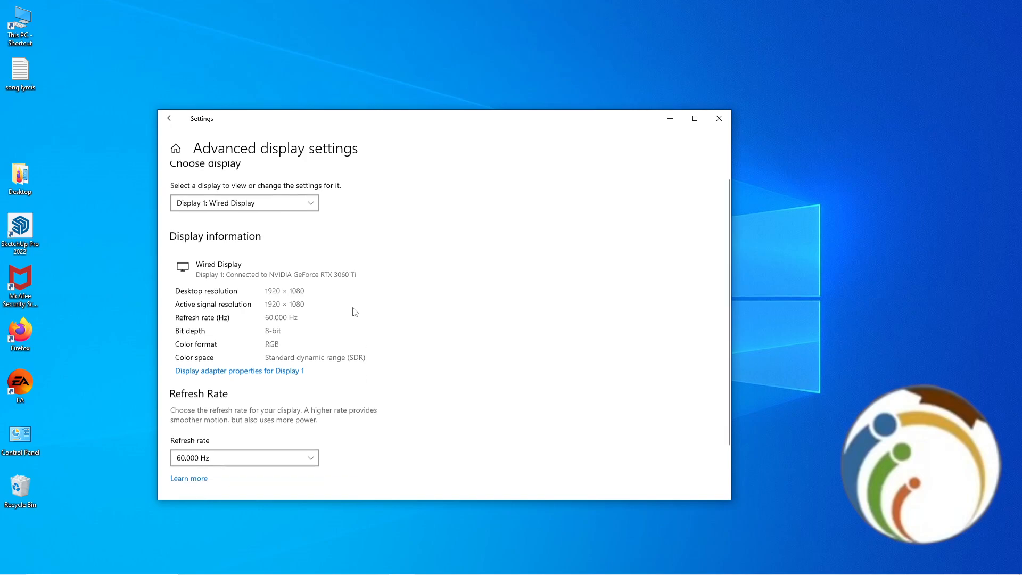
scroll(down, 3)
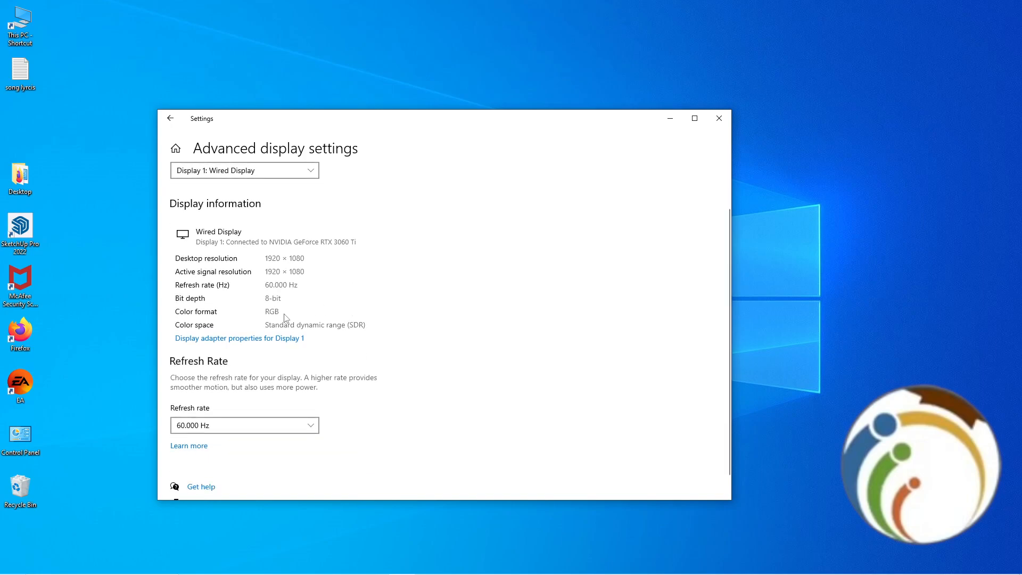
mouse_move(285, 341)
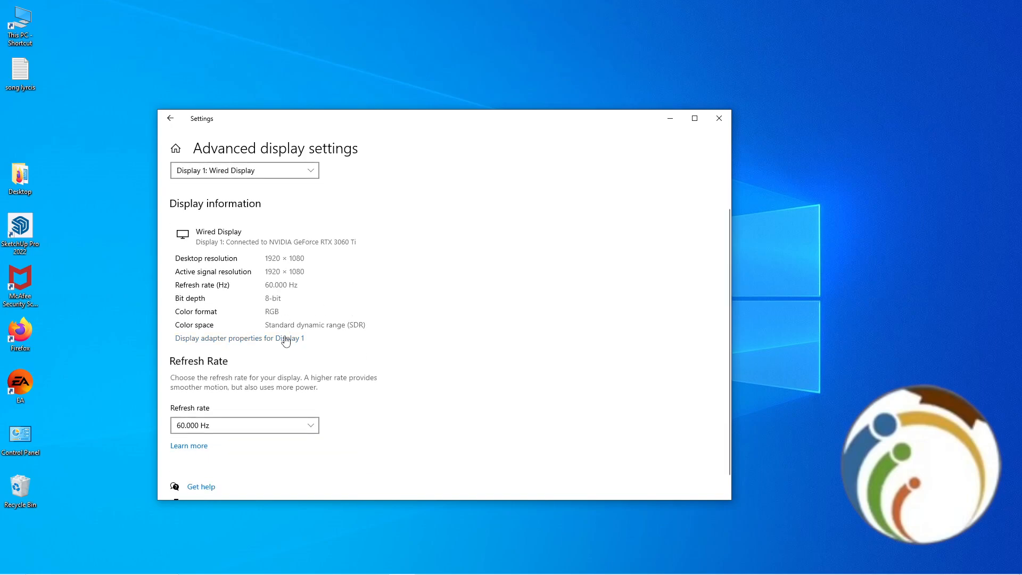
click(239, 337)
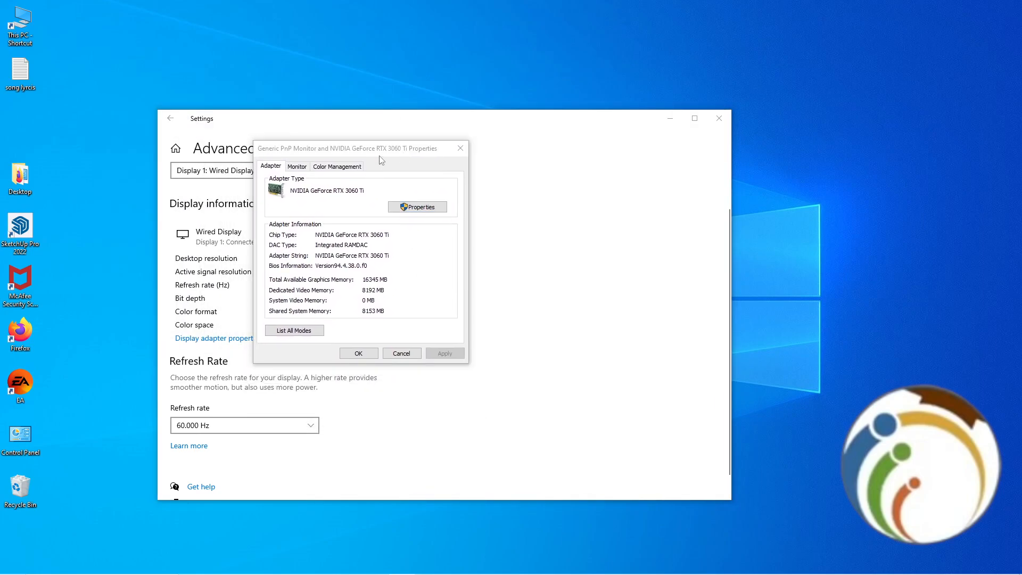
Move the properties dialog right and show the Monitor tab with its 60 Hertz refresh rate.
drag(362, 148, 440, 195)
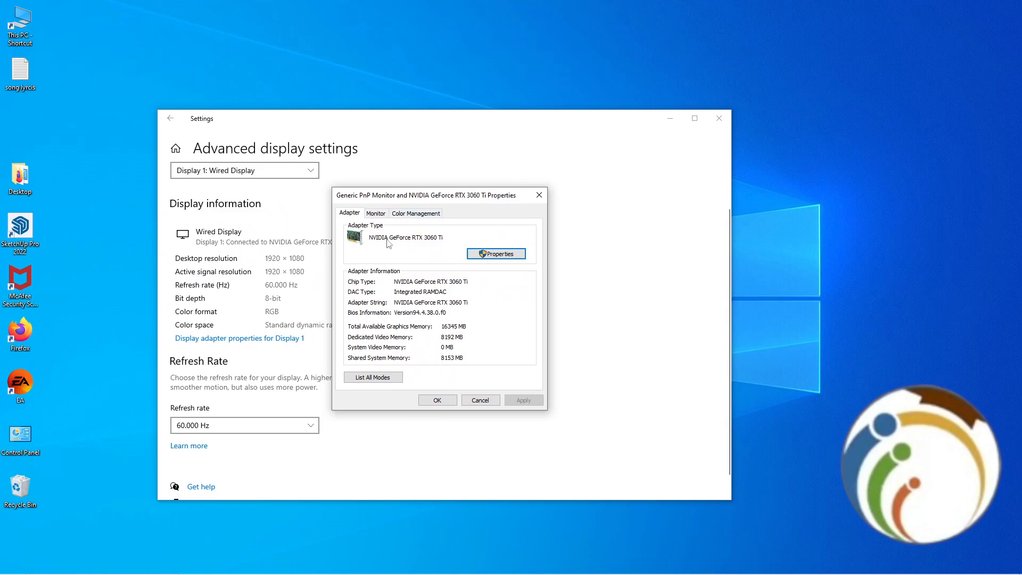
click(375, 213)
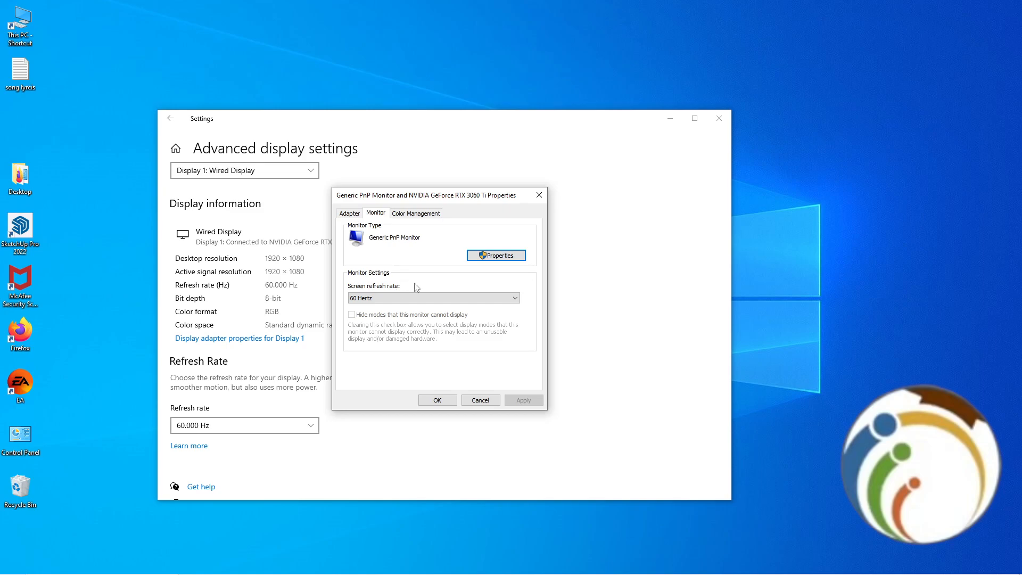